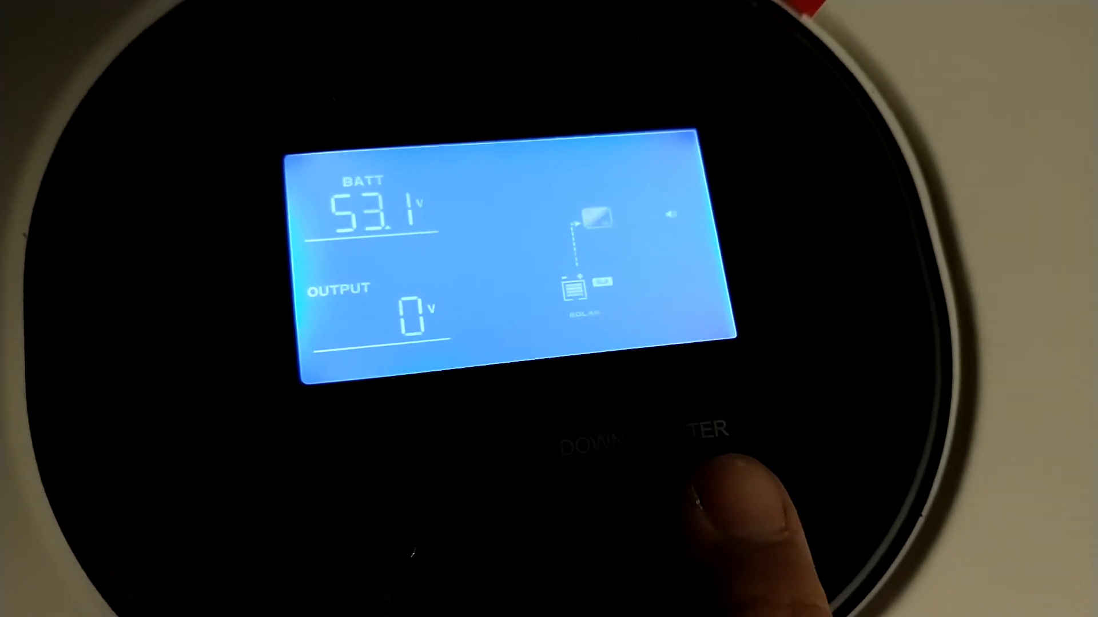
# Press ENTER three times on the status screen to check whether button presses still beep.
pyautogui.click(717, 455)
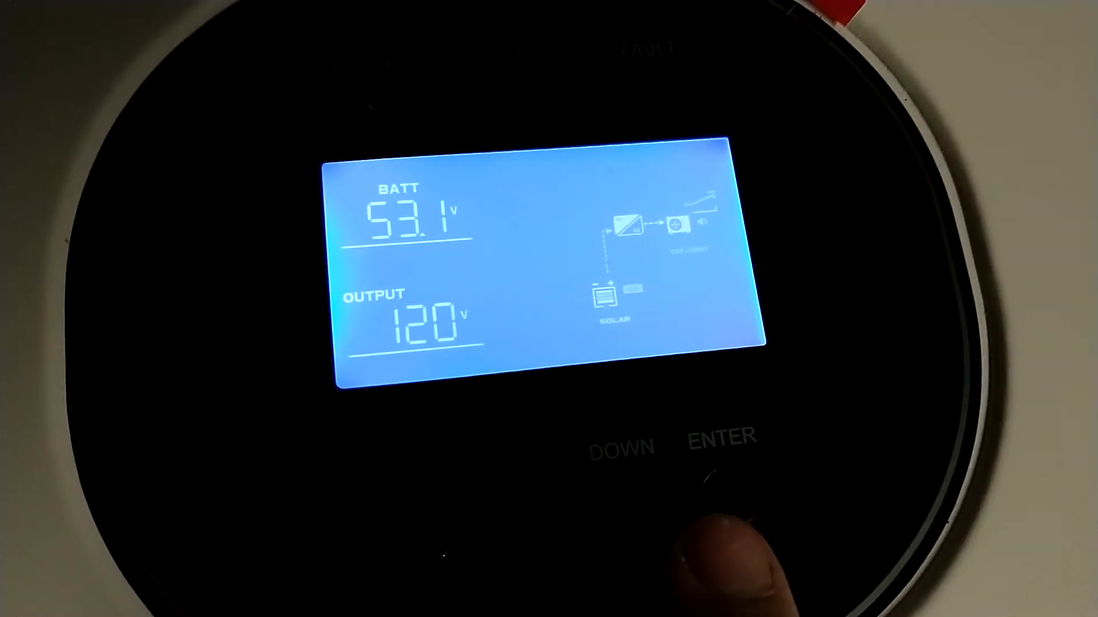
pyautogui.click(714, 469)
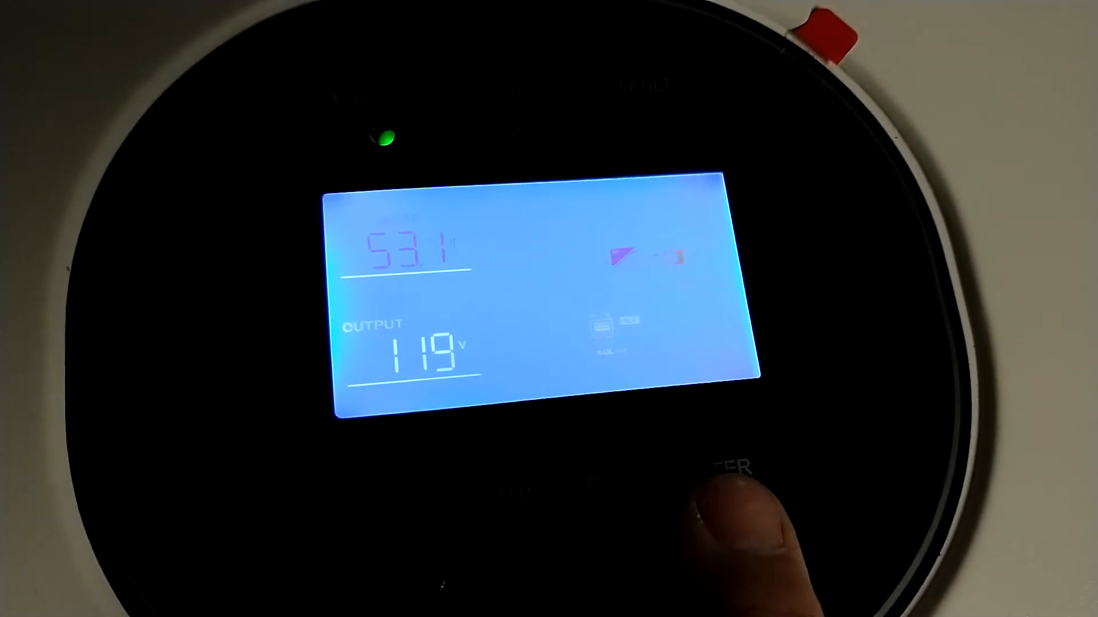
pyautogui.click(728, 468)
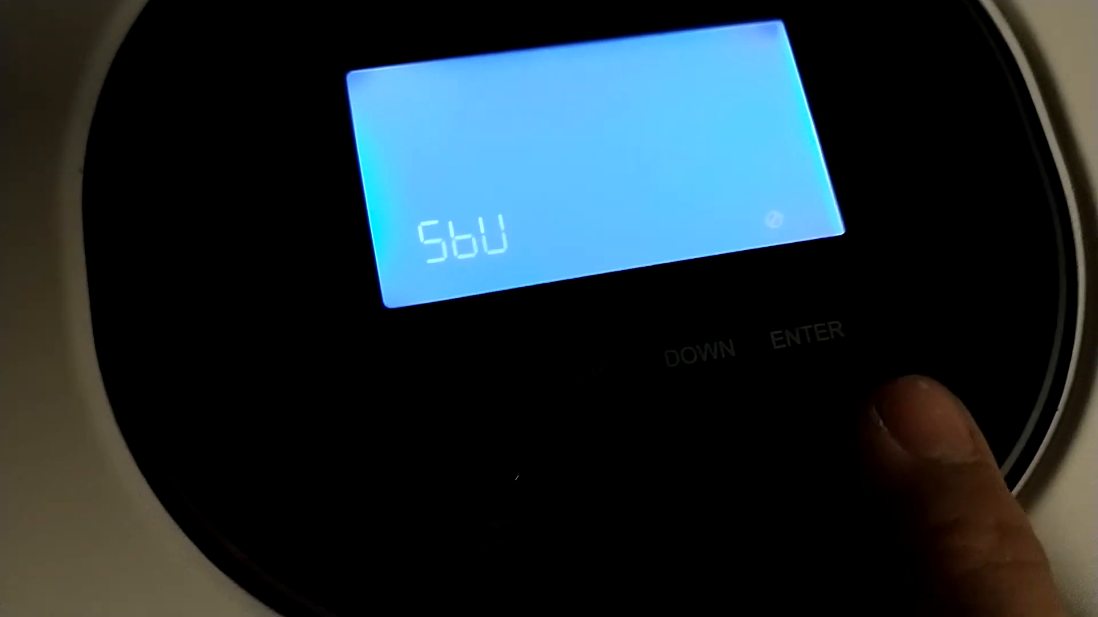
# Hold ENTER to enter the setup menu at the SbU output priority program.
pyautogui.click(700, 434)
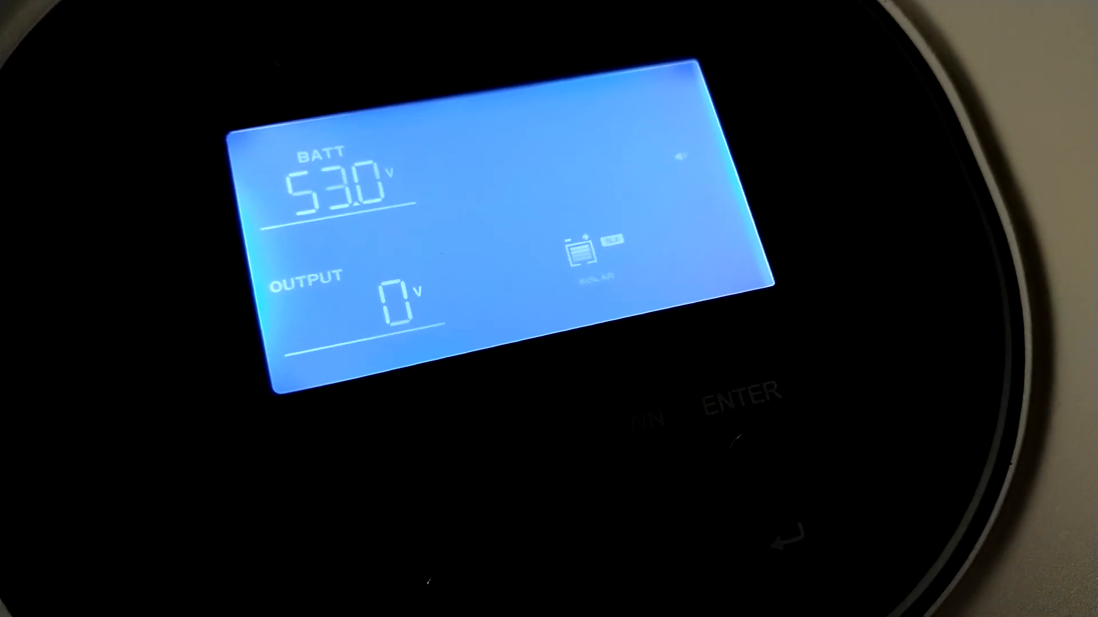
# Press ENTER on the restarted unit's home screen to check for a beep.
pyautogui.click(749, 388)
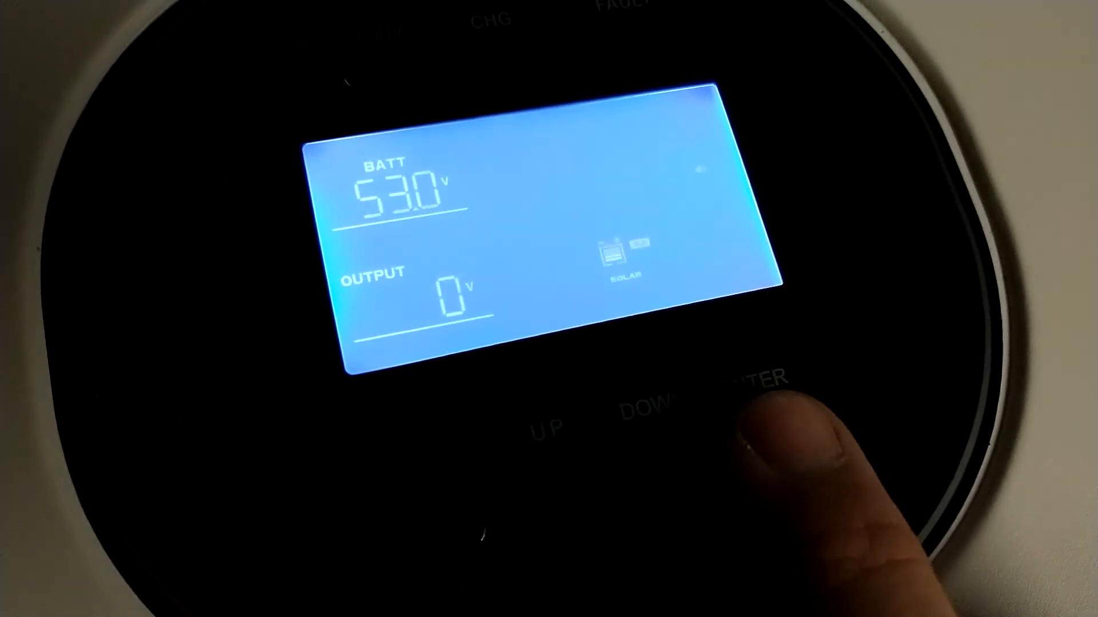